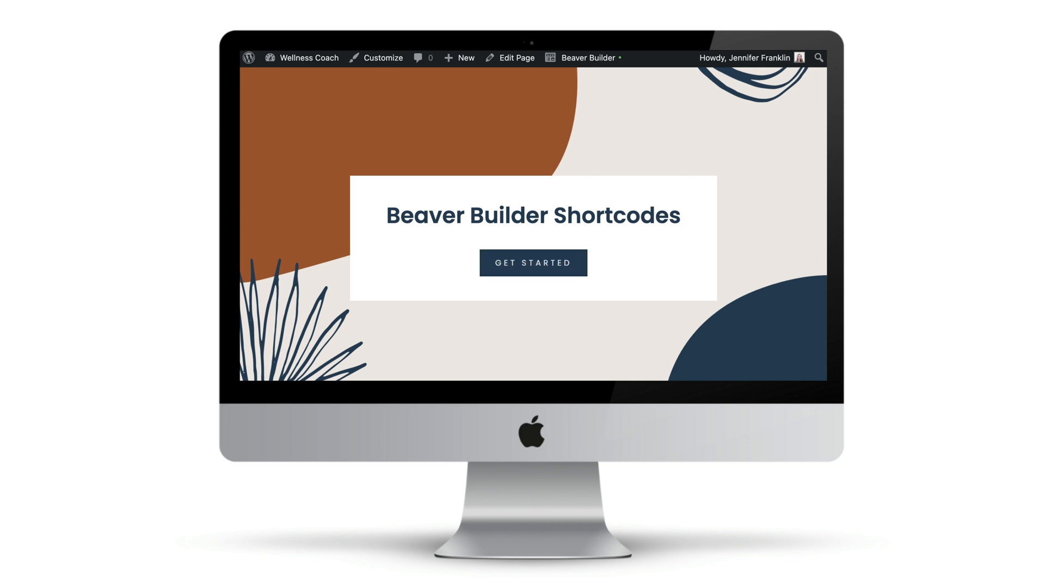
Go to the WordPress admin dashboard from the admin bar's site menu.
left_click(308, 57)
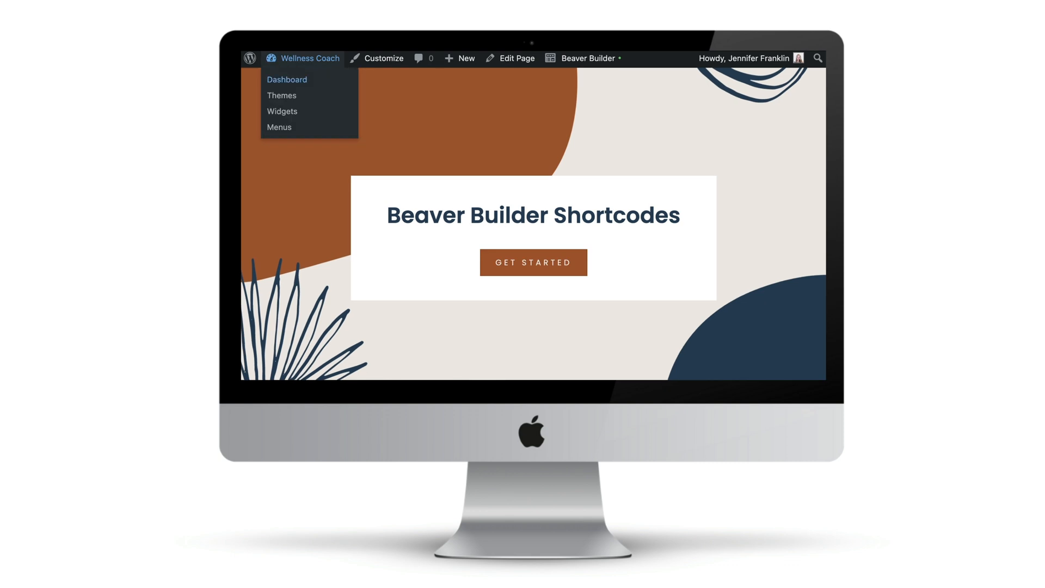
mouse_move(330, 82)
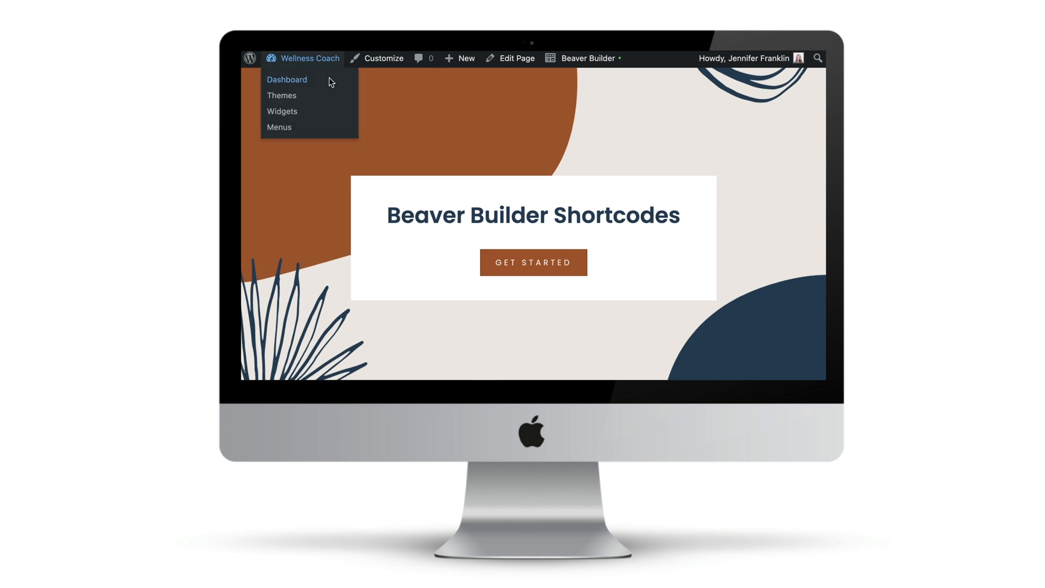
left_click(287, 79)
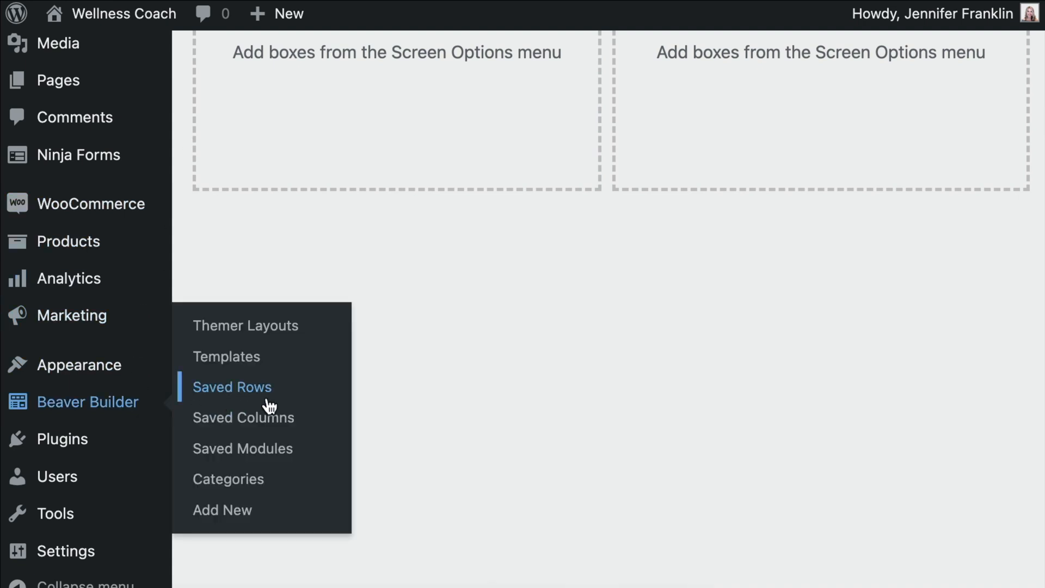
Start a new saved row from Saved Rows > Add New, keeping the type Saved Row.
left_click(232, 387)
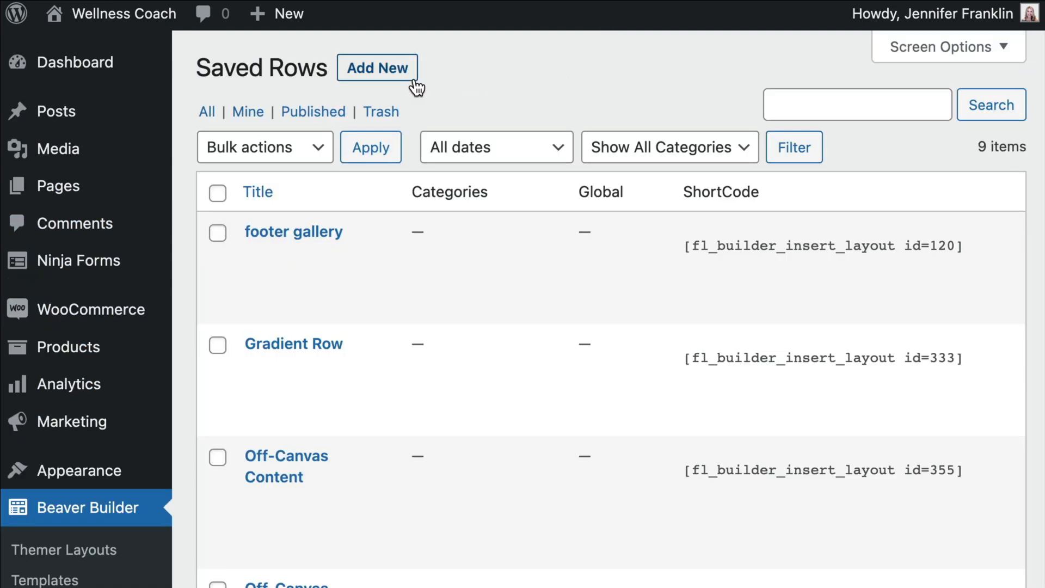
left_click(378, 67)
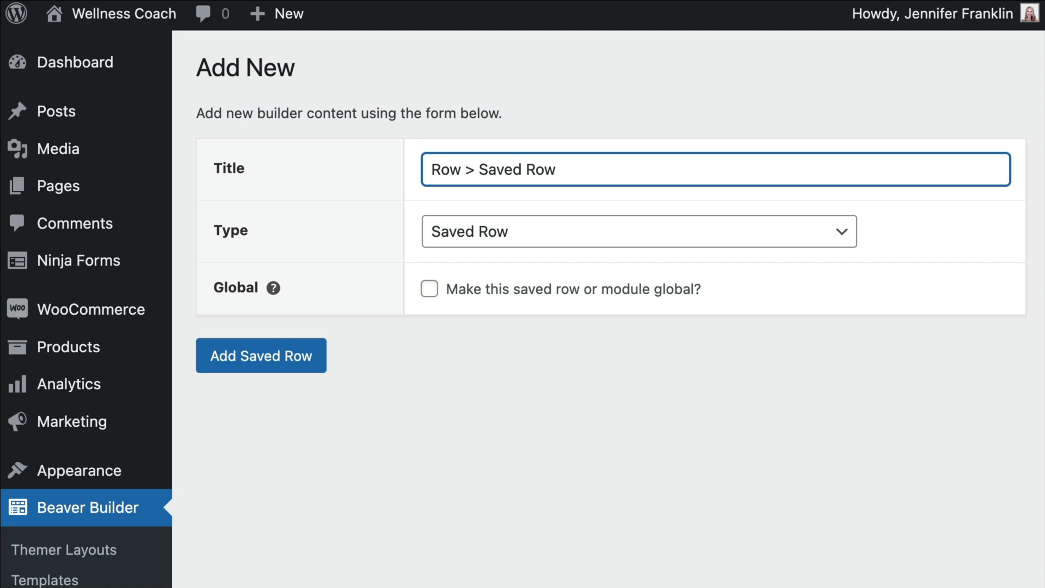
left_click(637, 231)
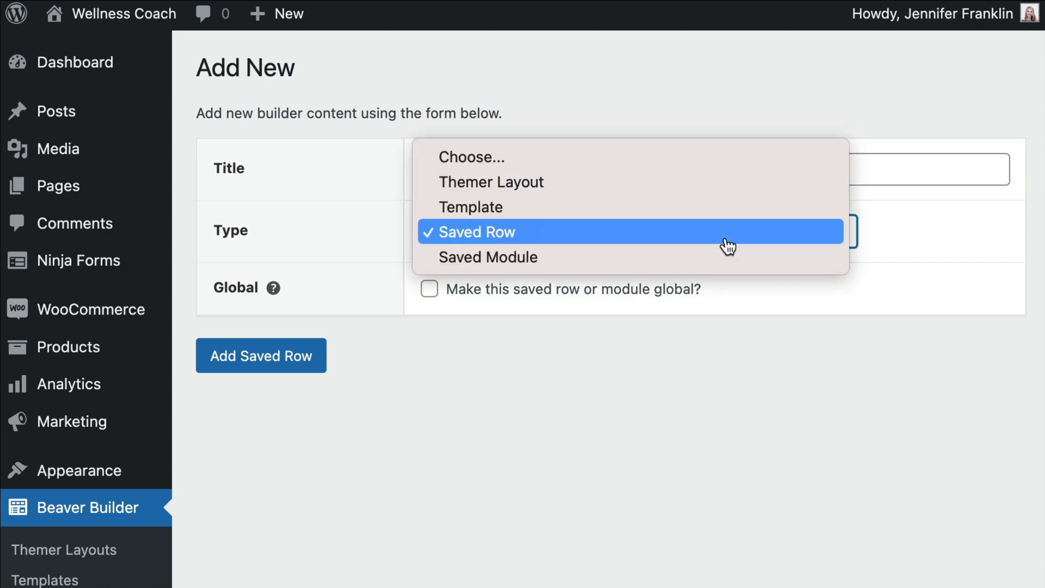
left_click(476, 231)
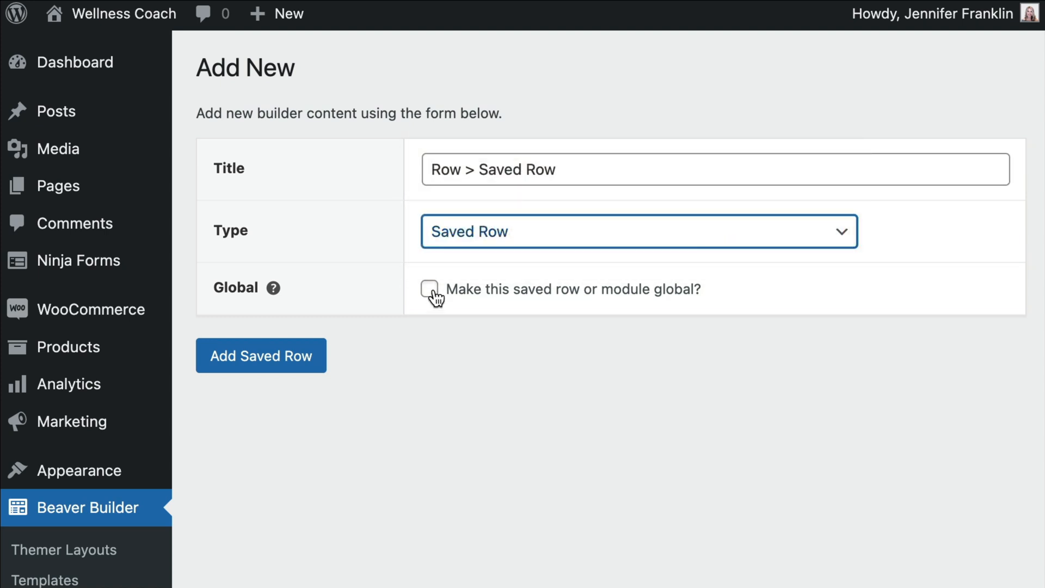
Leave Global unchecked and create the saved row titled 'Row > Saved Row'.
left_click(429, 289)
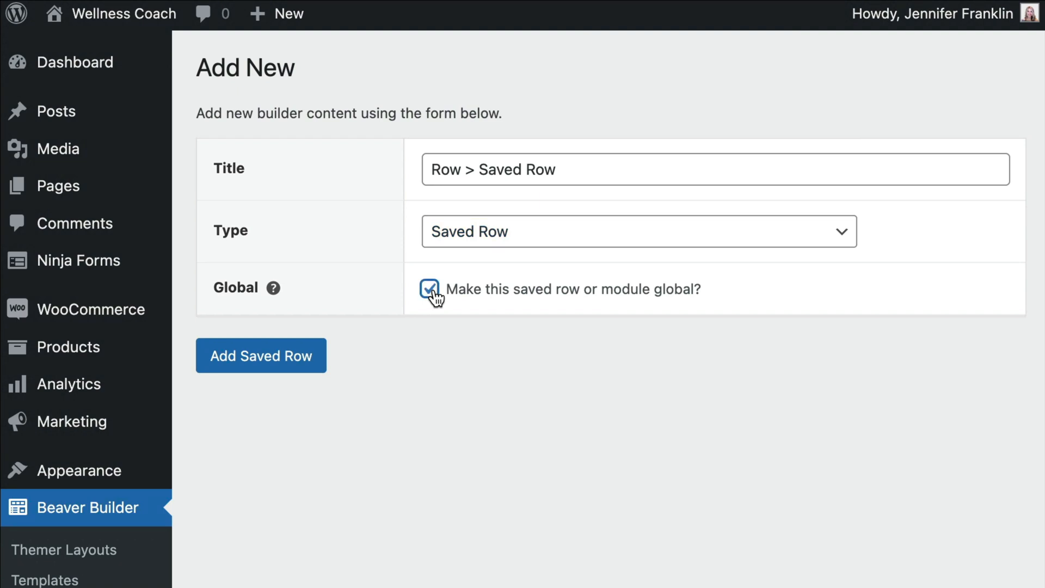
left_click(429, 289)
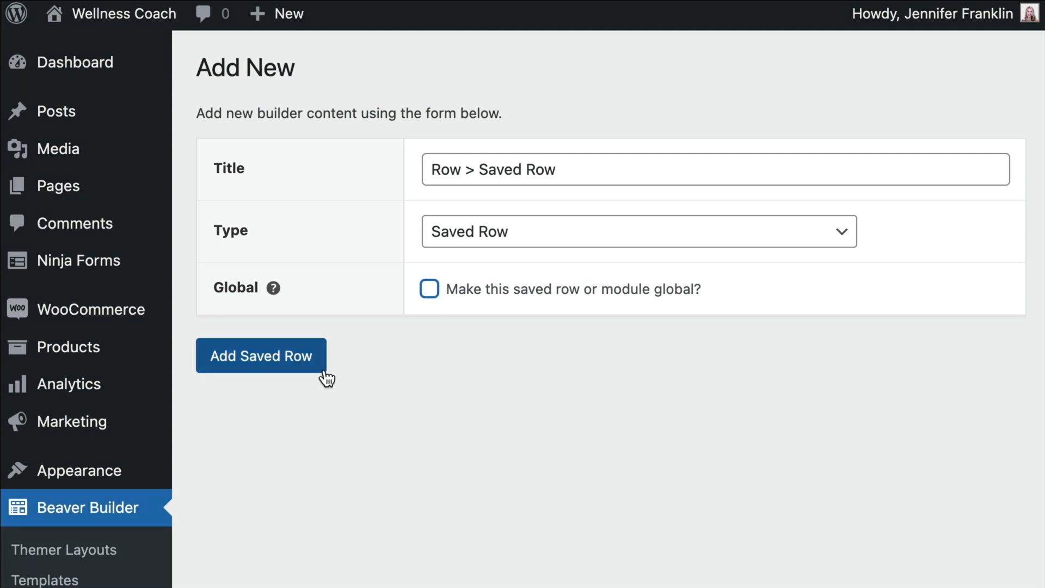
left_click(260, 354)
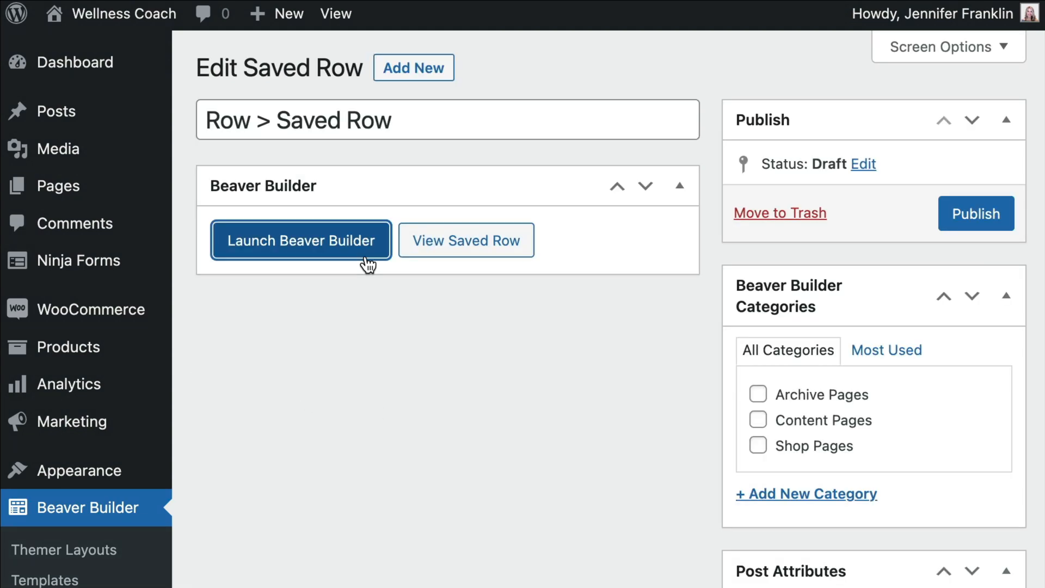
Add a Subscribe Form module with name and email fields into the empty saved row.
left_click(300, 239)
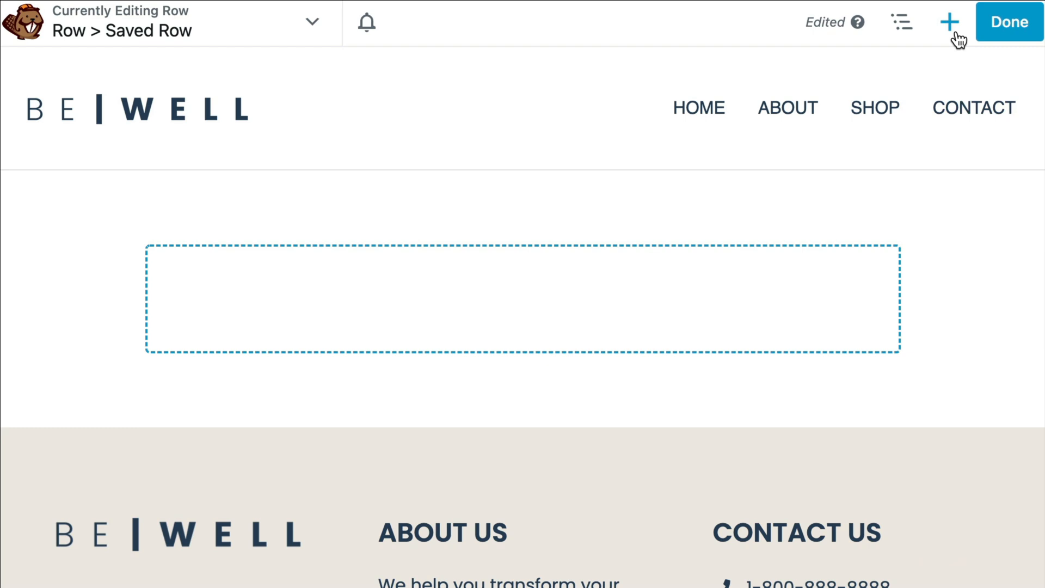
mouse_move(955, 37)
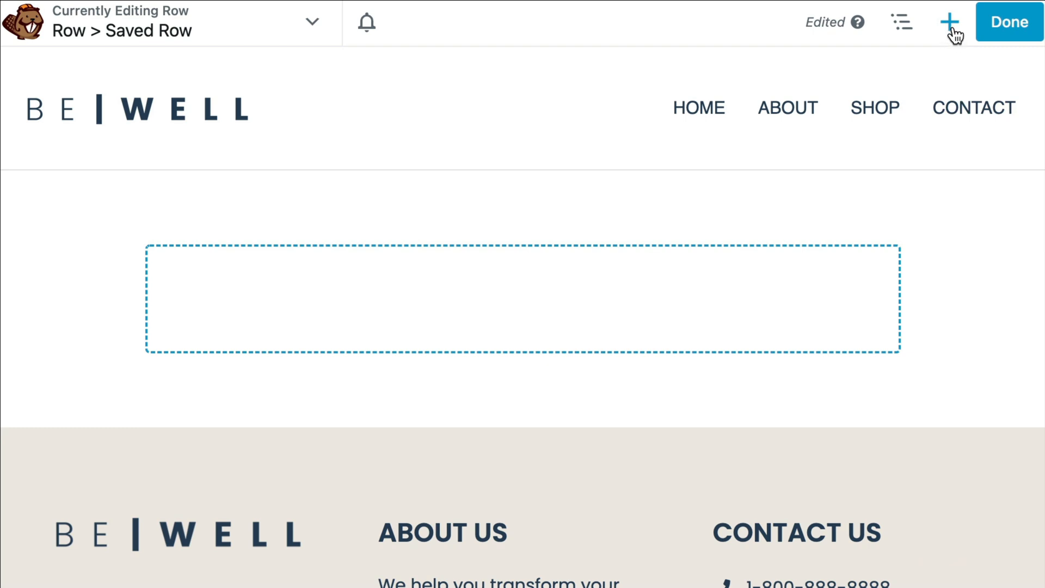
left_click(951, 22)
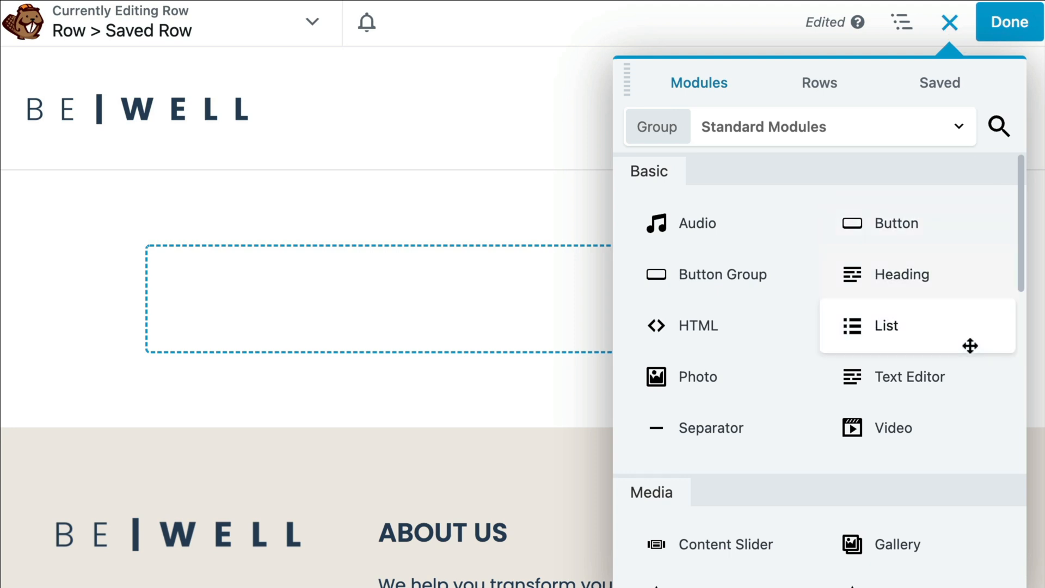
scroll("down", 3)
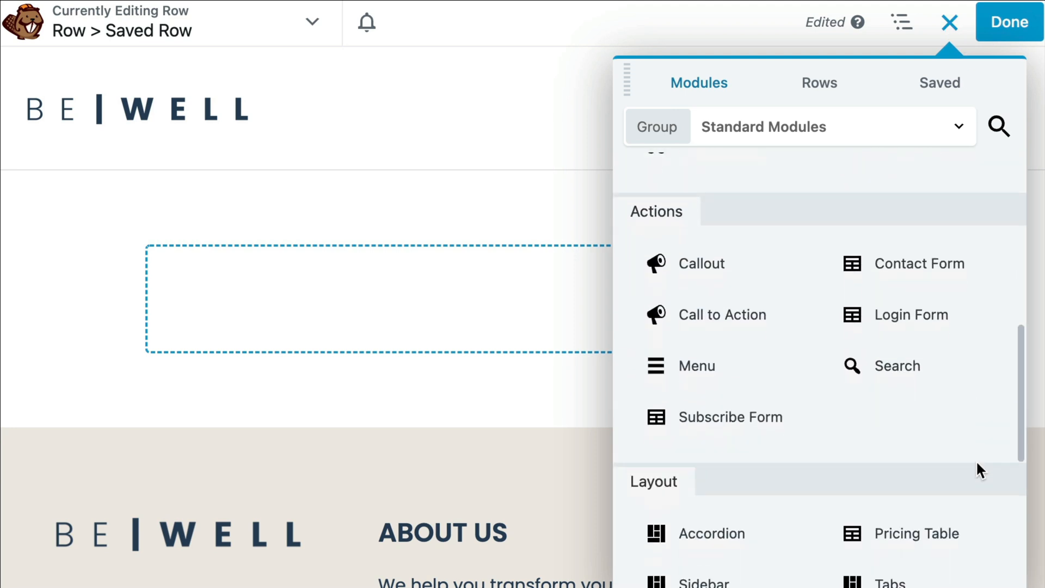
left_click(729, 417)
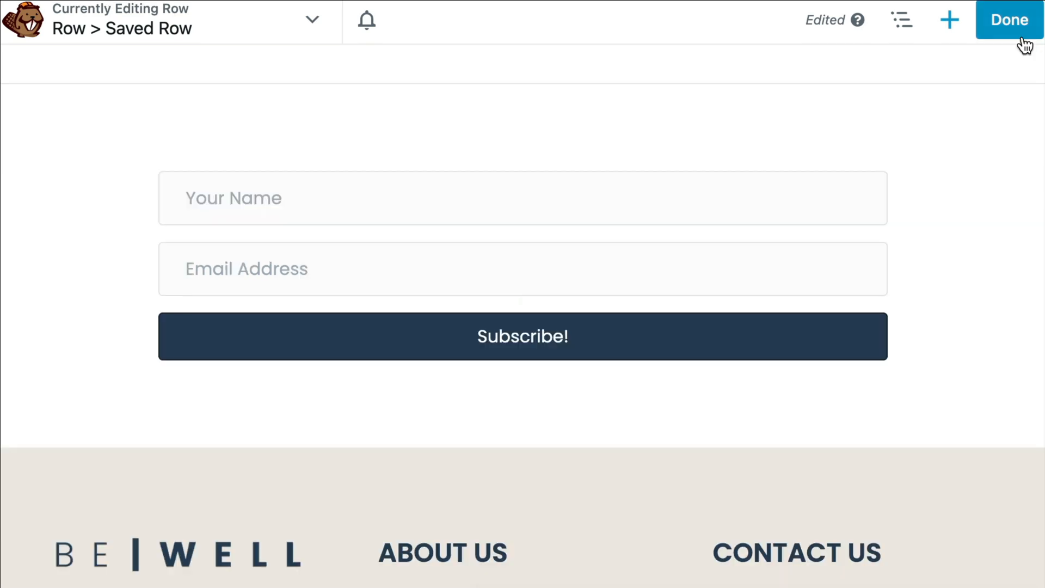
Finish editing and publish the saved row.
left_click(1009, 20)
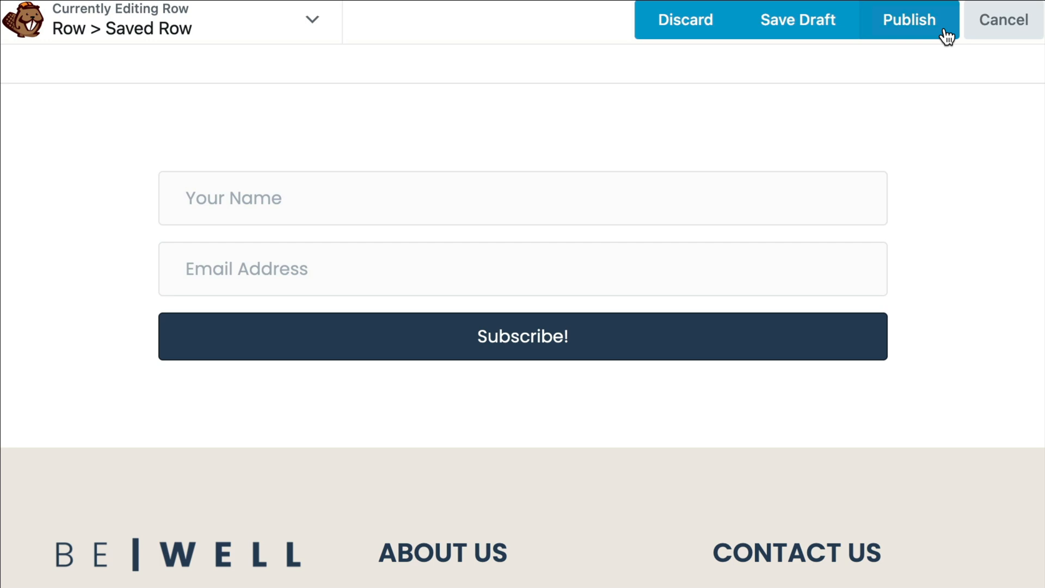
left_click(909, 20)
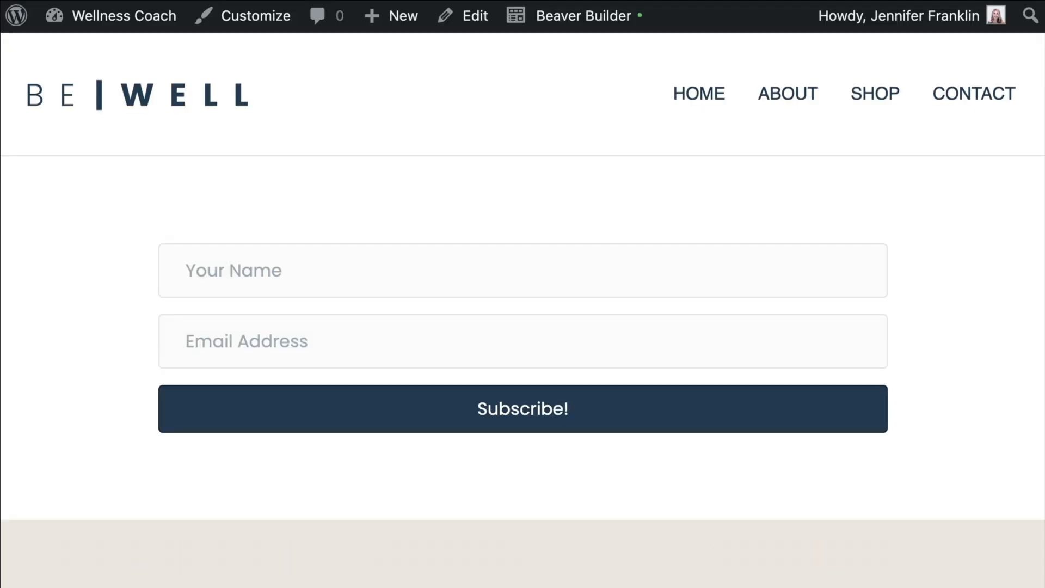
Return to the WordPress admin dashboard via the admin bar's site menu.
left_click(123, 16)
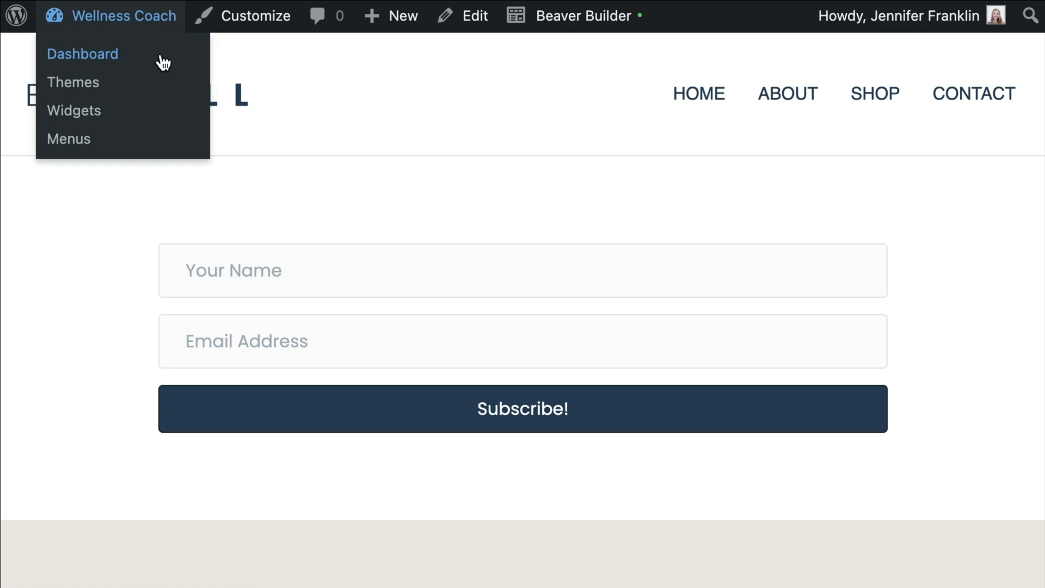
left_click(82, 54)
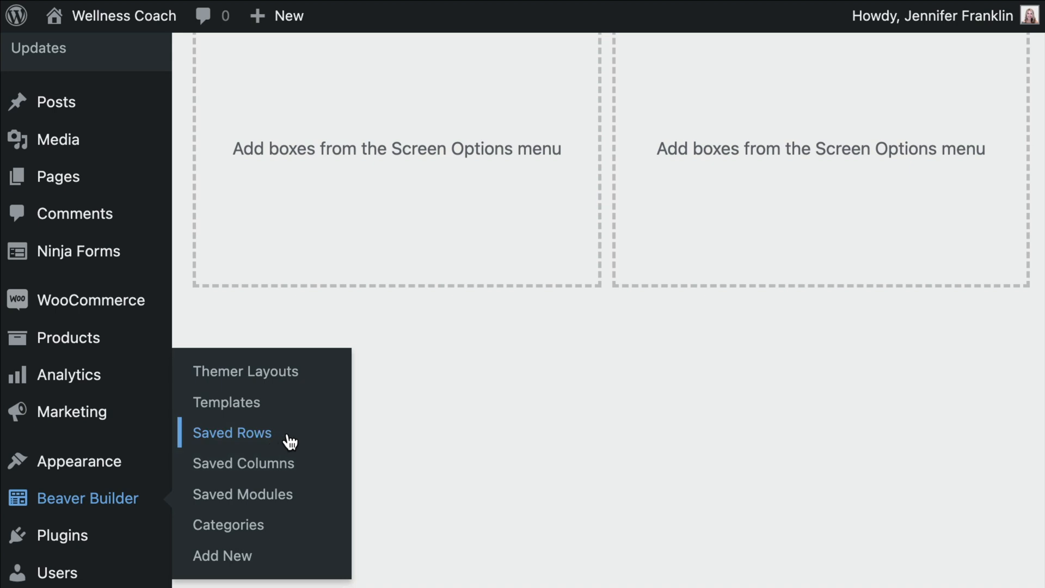
Copy the 'Row > Saved Row' shortcode (id=431) from the Saved Rows list.
left_click(232, 432)
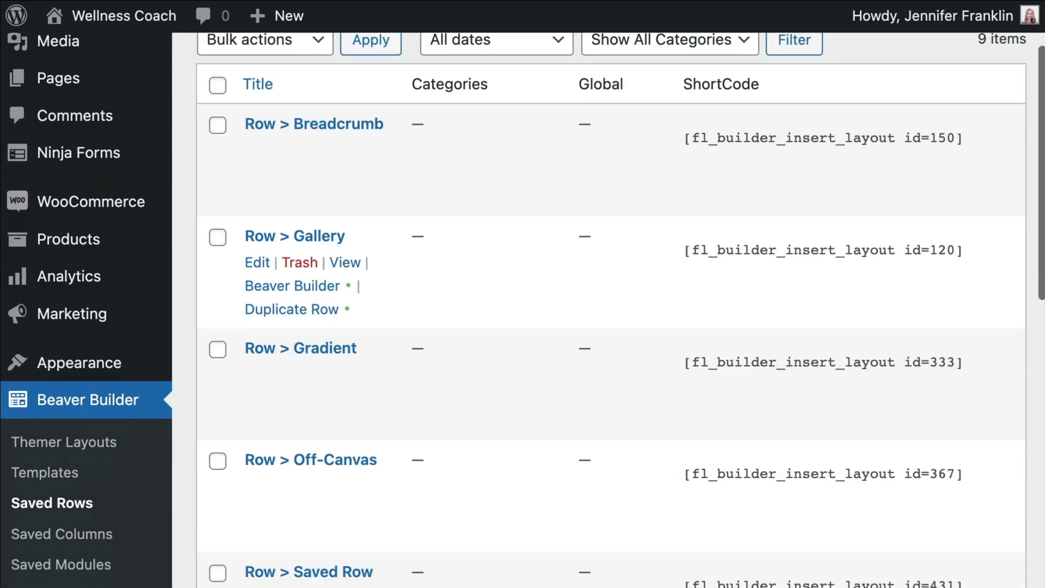
scroll("down", 3)
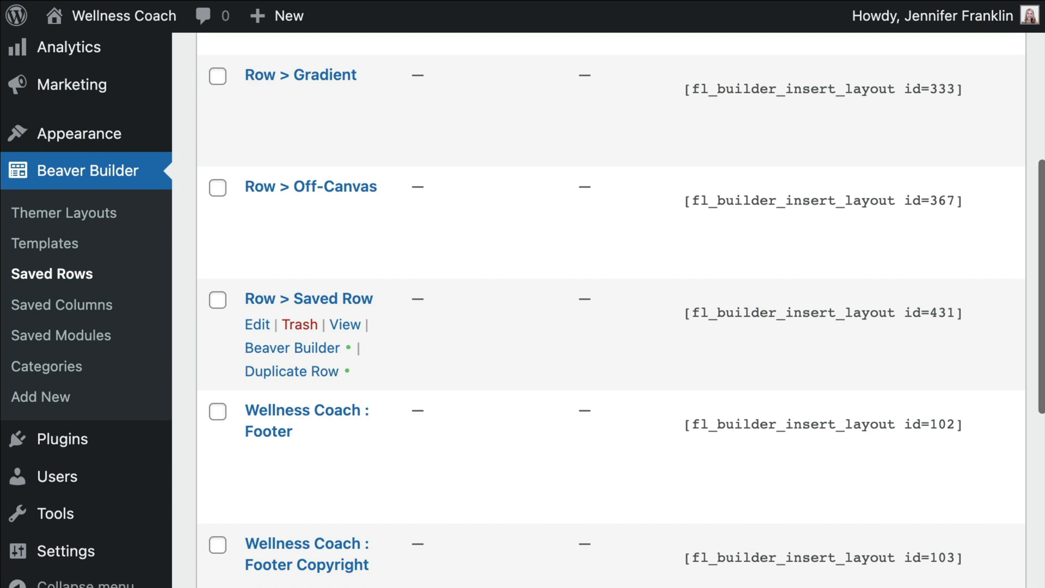
scroll("down", 3)
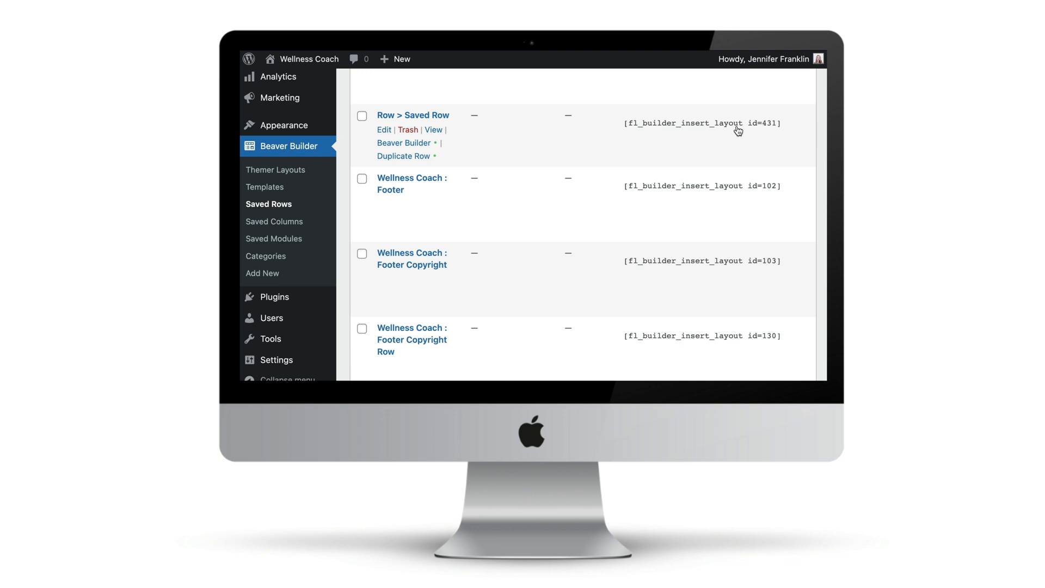
left_click(701, 123)
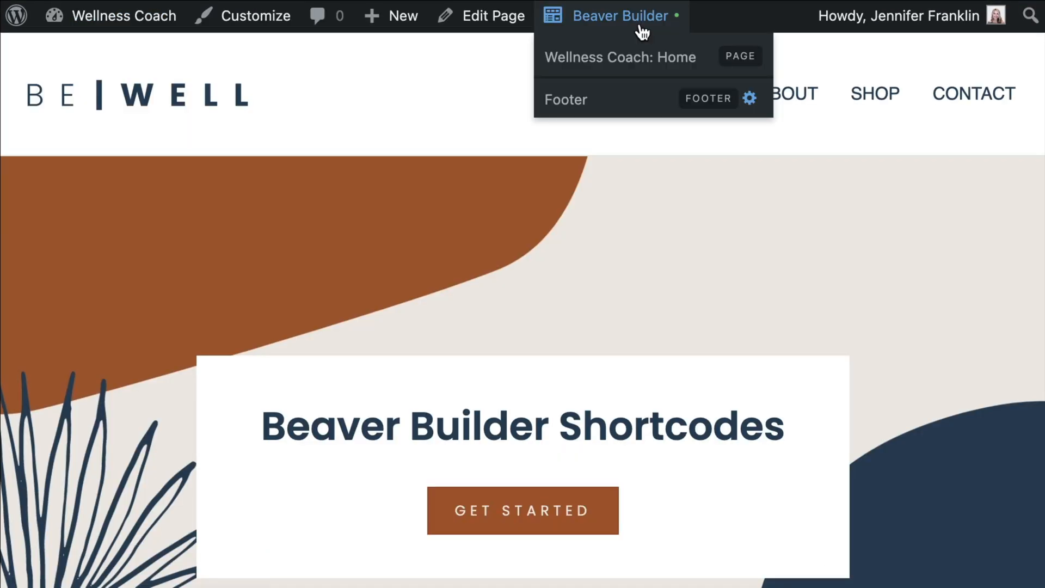
Add an HTML module under the heading containing [fl_builder_insert_layout id=431] so the subscribe form renders.
left_click(739, 55)
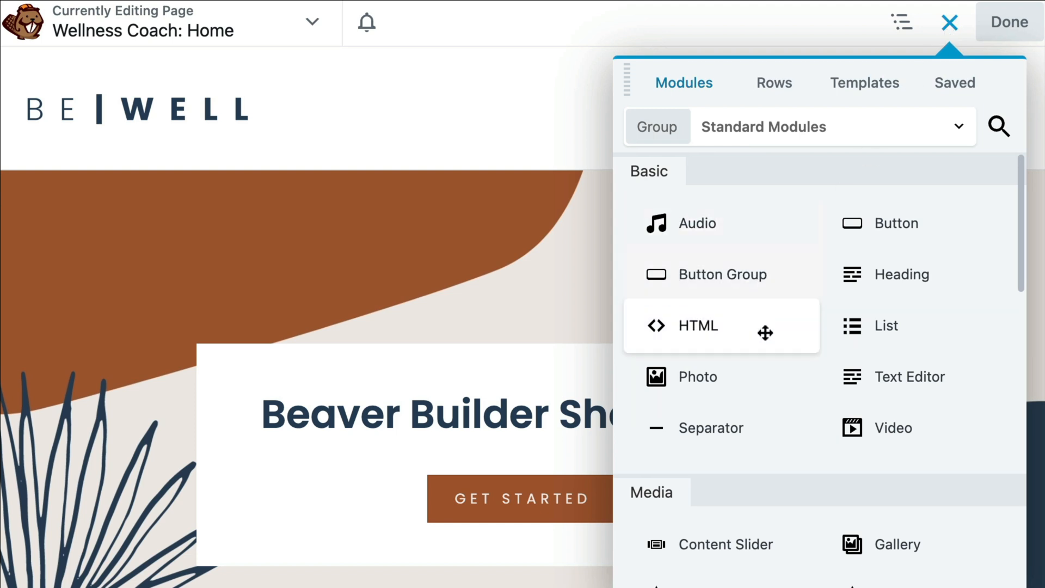
left_click(697, 325)
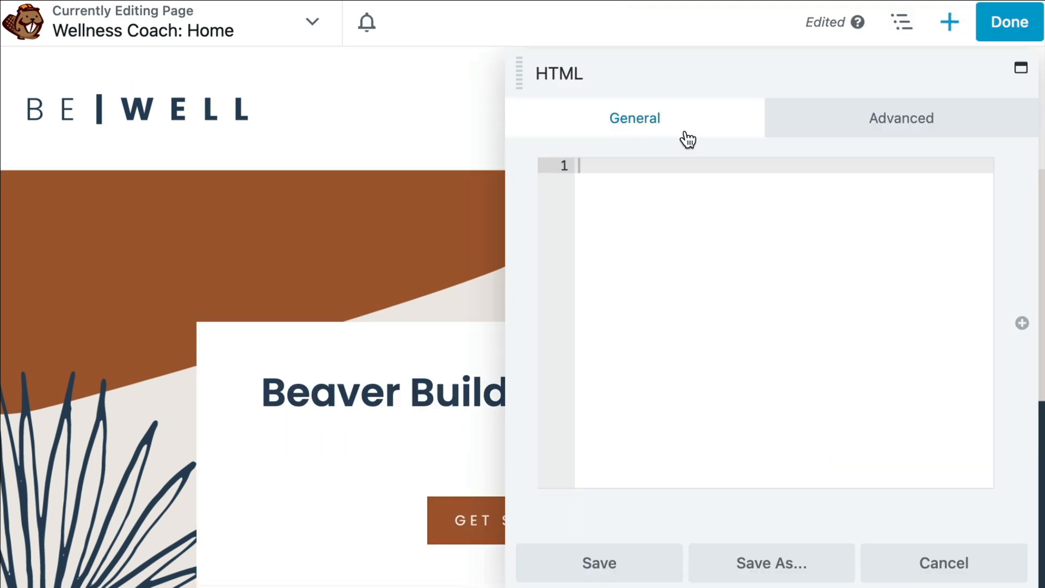
type("[fl_builder_insert_layout id=431]")
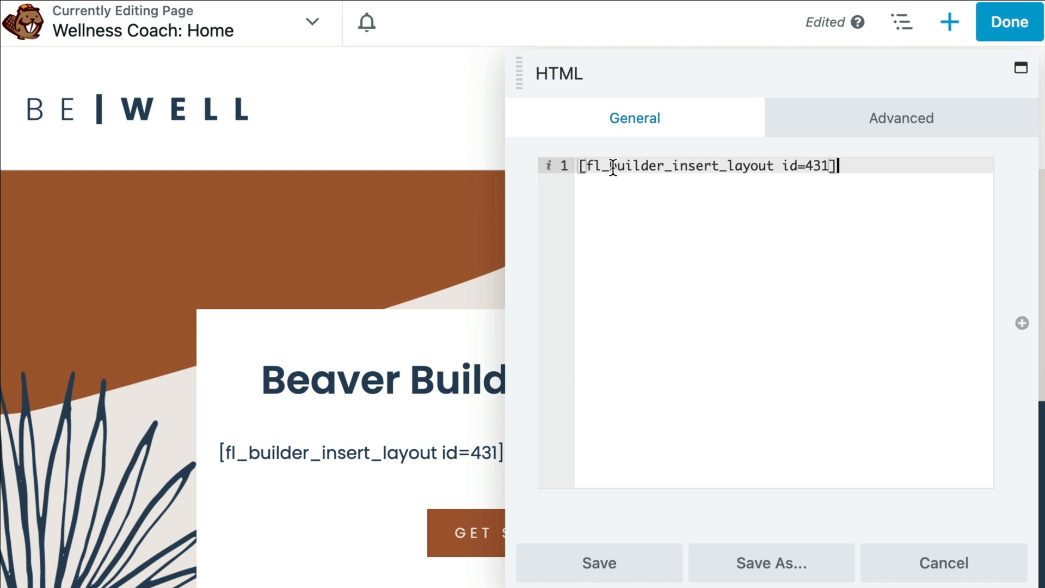
left_click(598, 562)
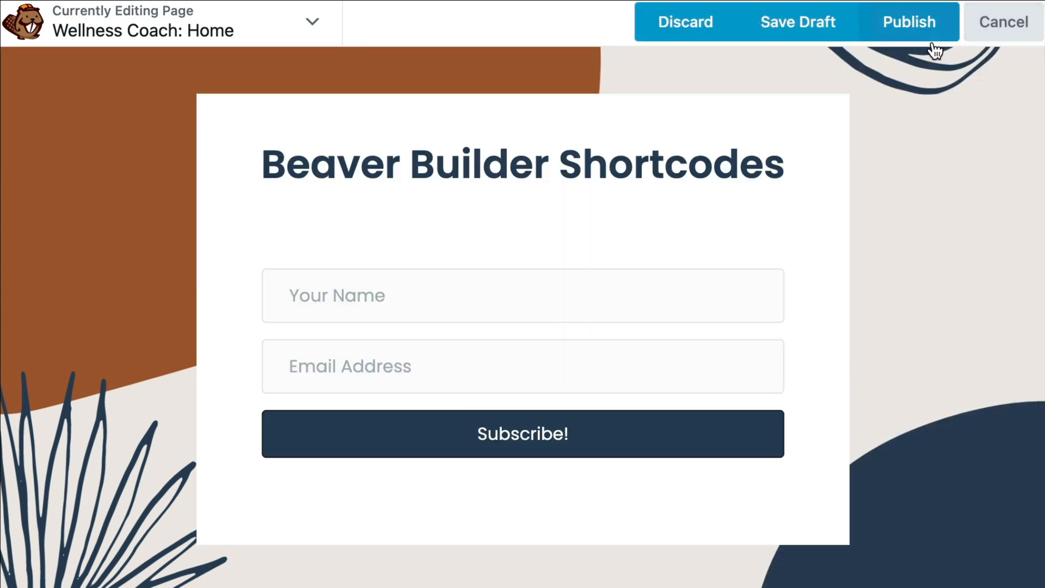